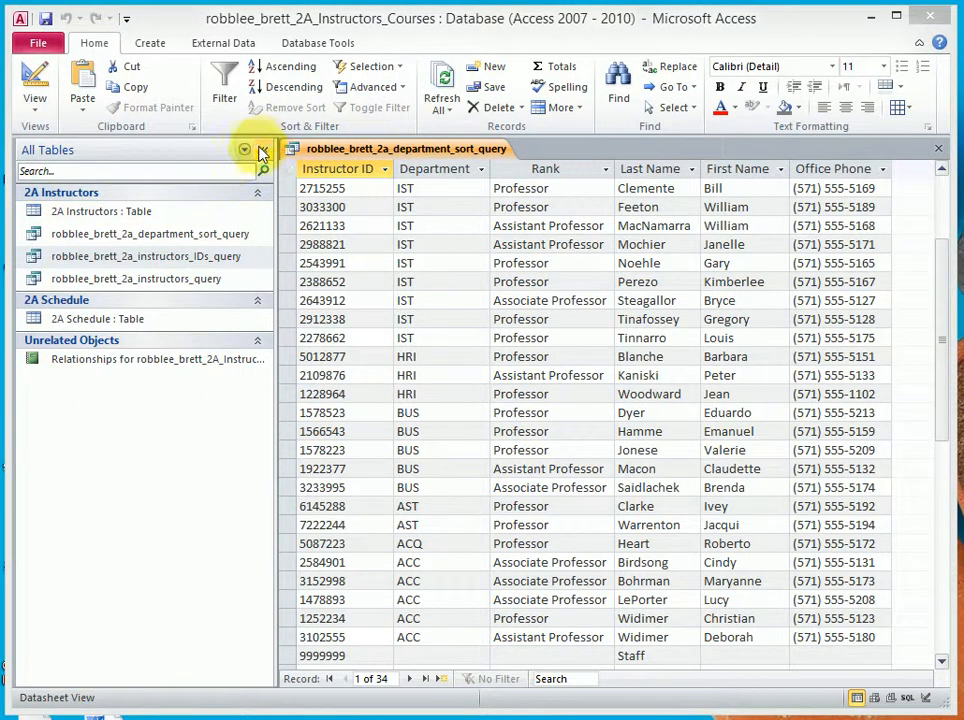
- Hide the Navigation Pane, save the department-sort query while closing it, and show the Create commands
click(262, 152)
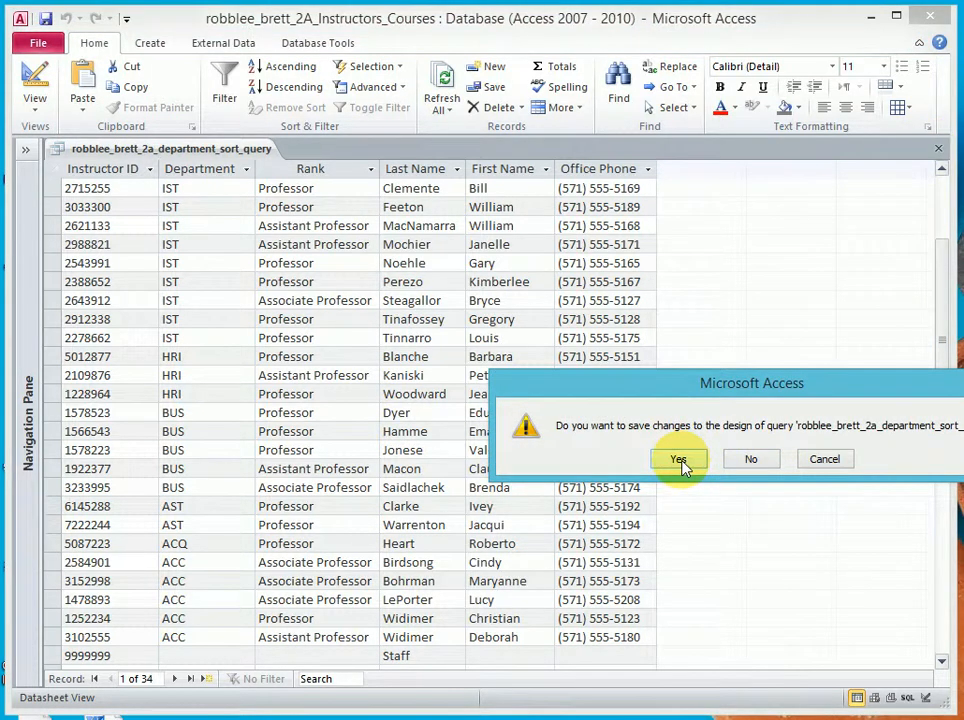
click(678, 458)
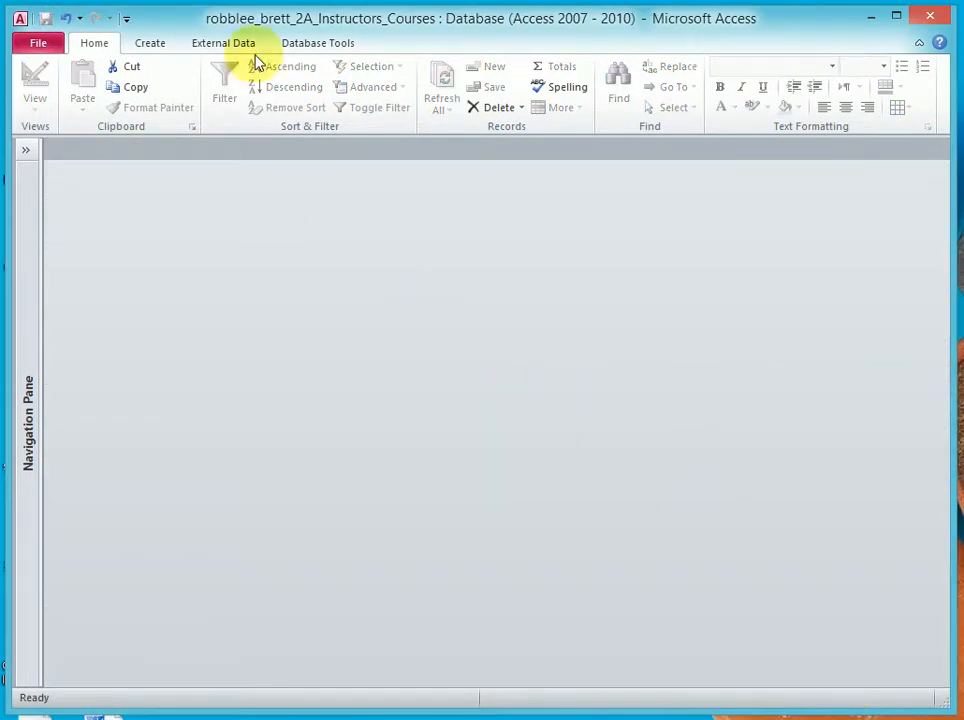
click(160, 42)
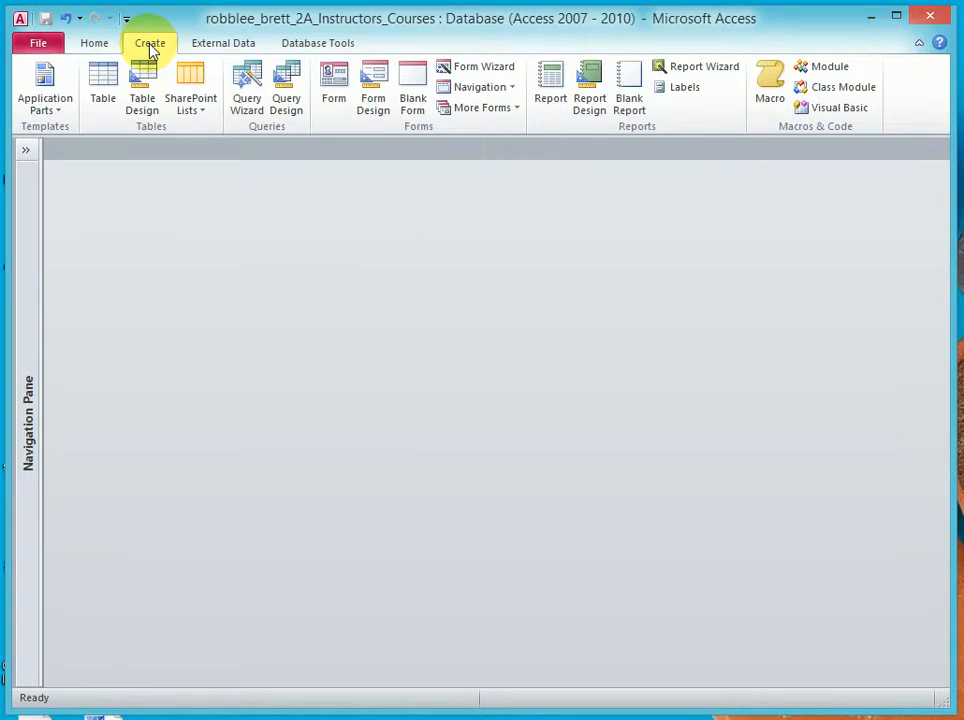
- Build a new design-view query on 2A Instructors with Department, Instructor ID, Rank, First Name and Last Name
click(286, 84)
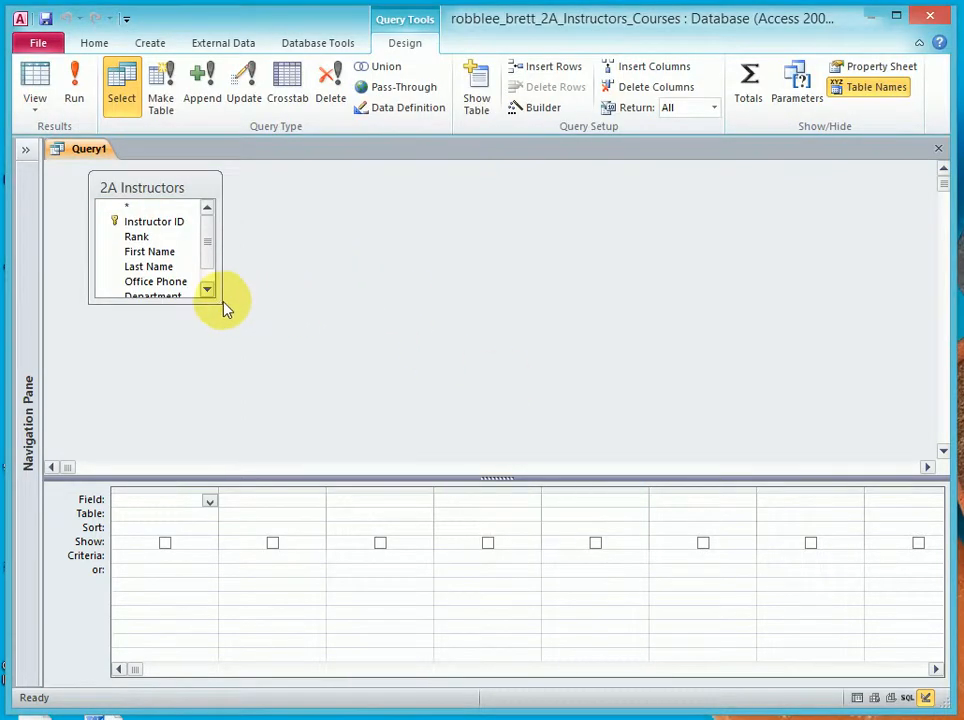
drag(224, 304, 220, 340)
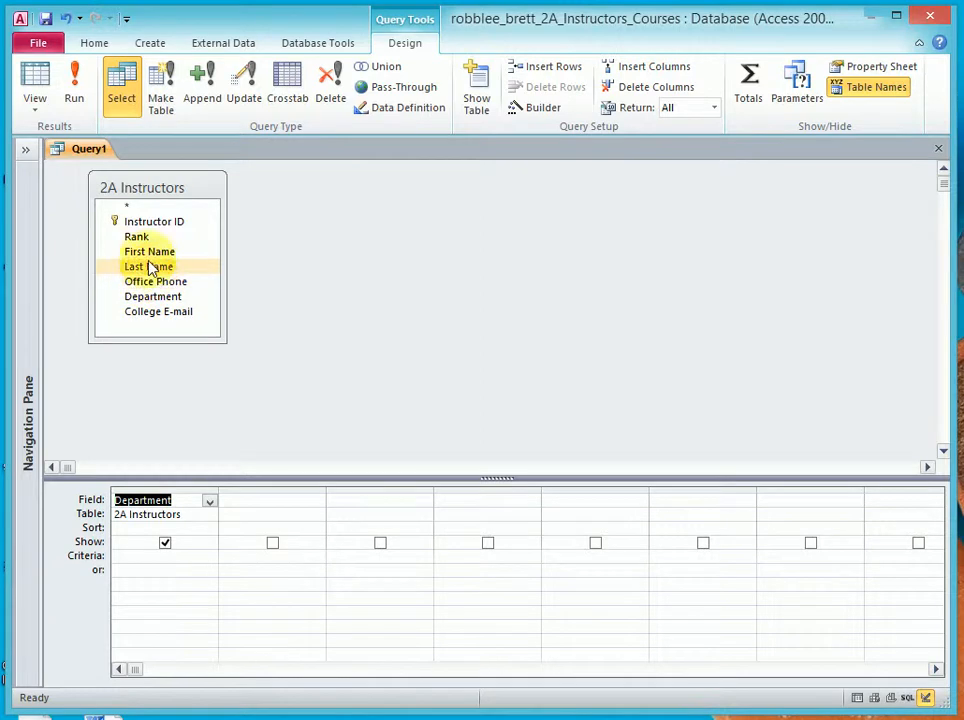
double_click(152, 220)
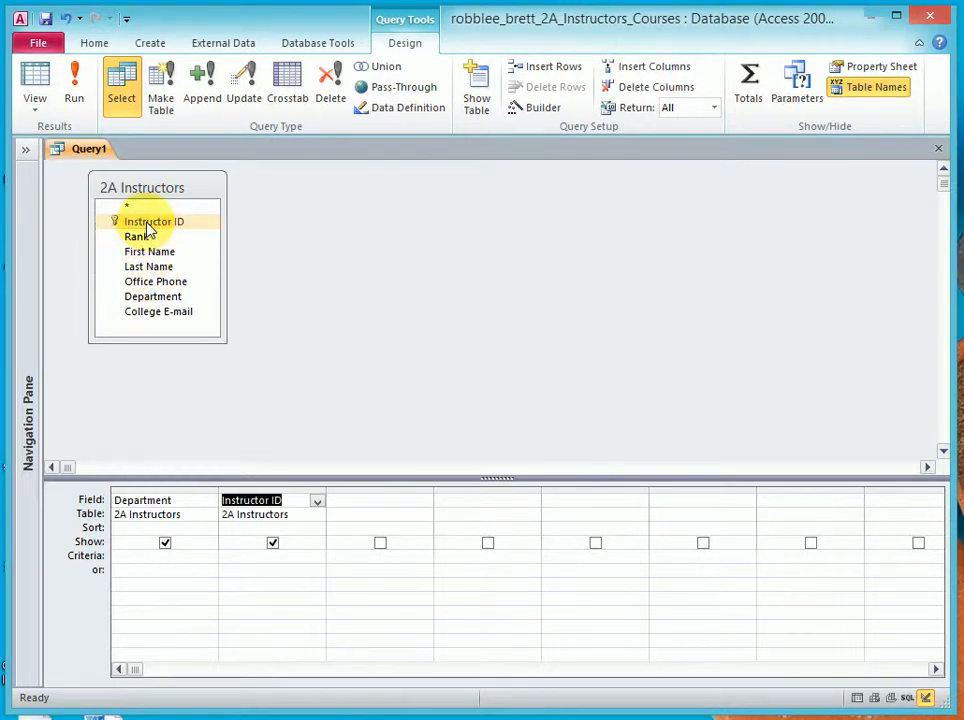
click(136, 236)
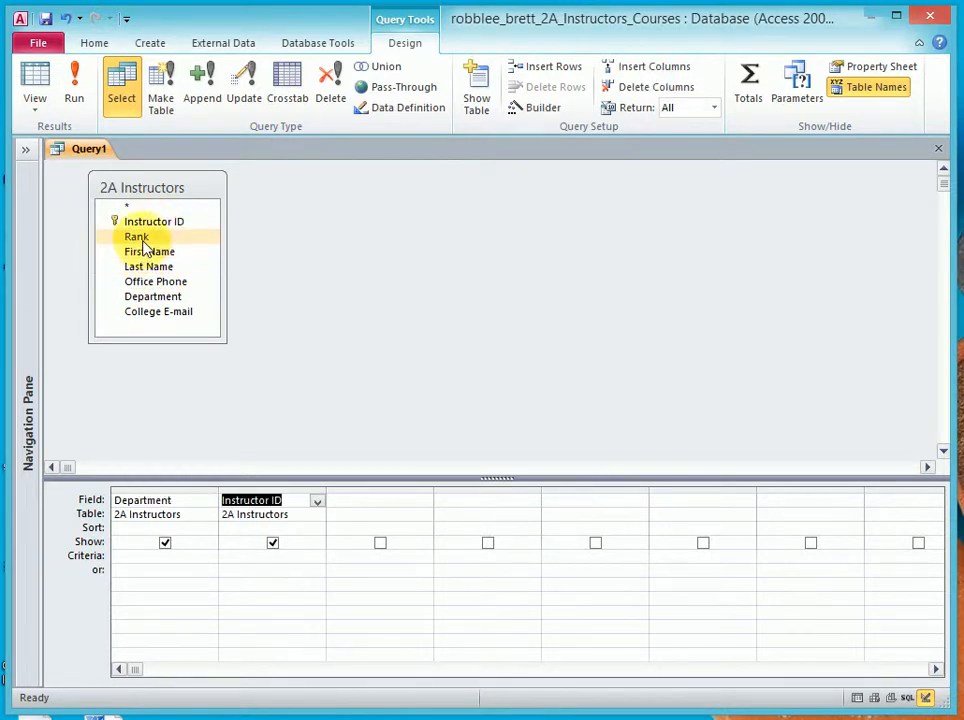
double_click(136, 236)
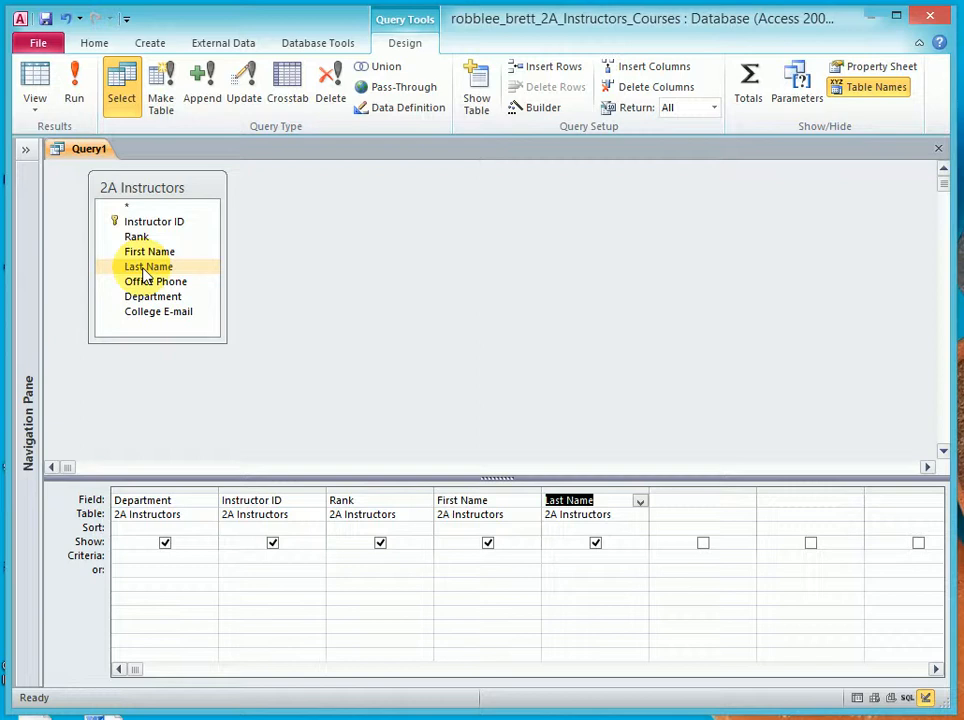
mouse_move(188, 280)
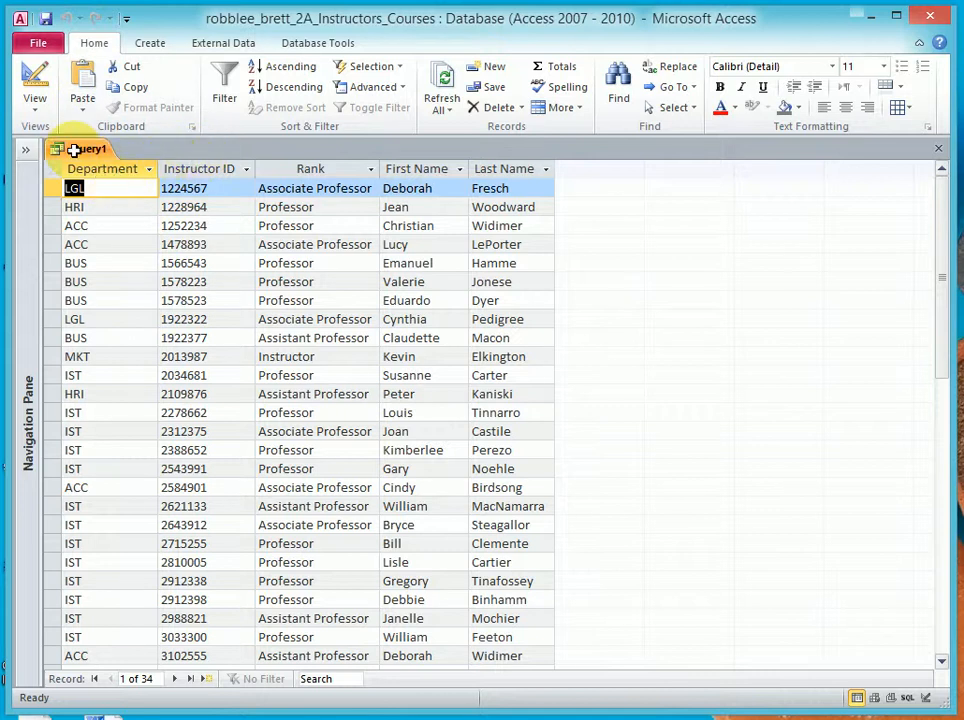
- Filter the query on Department criteria "IST" and run it to return the 13 matching instructors
right_click(84, 148)
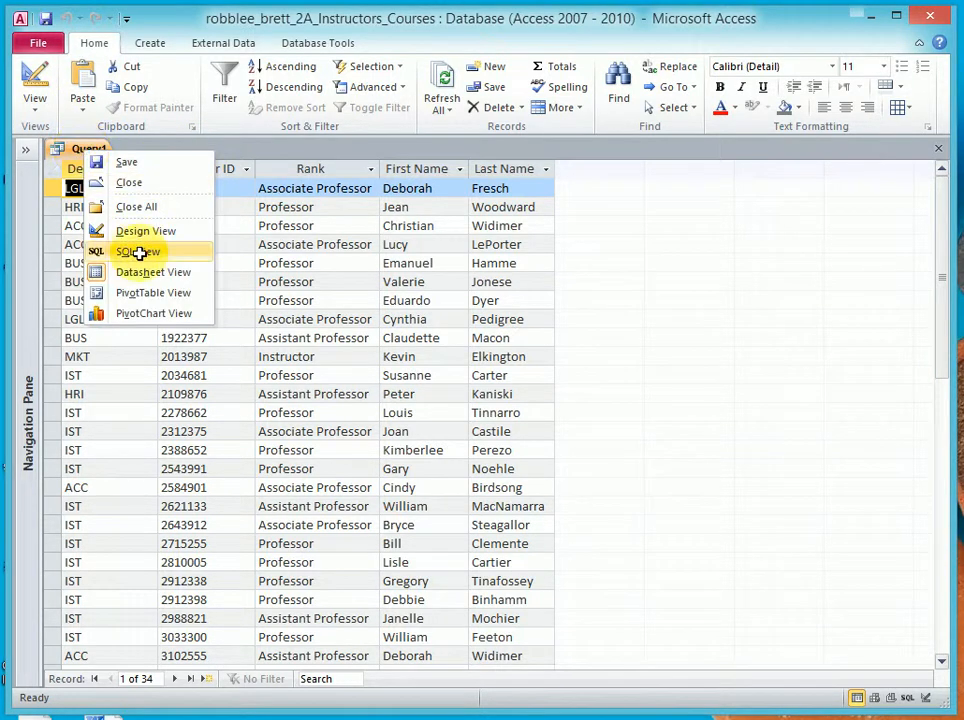
click(144, 252)
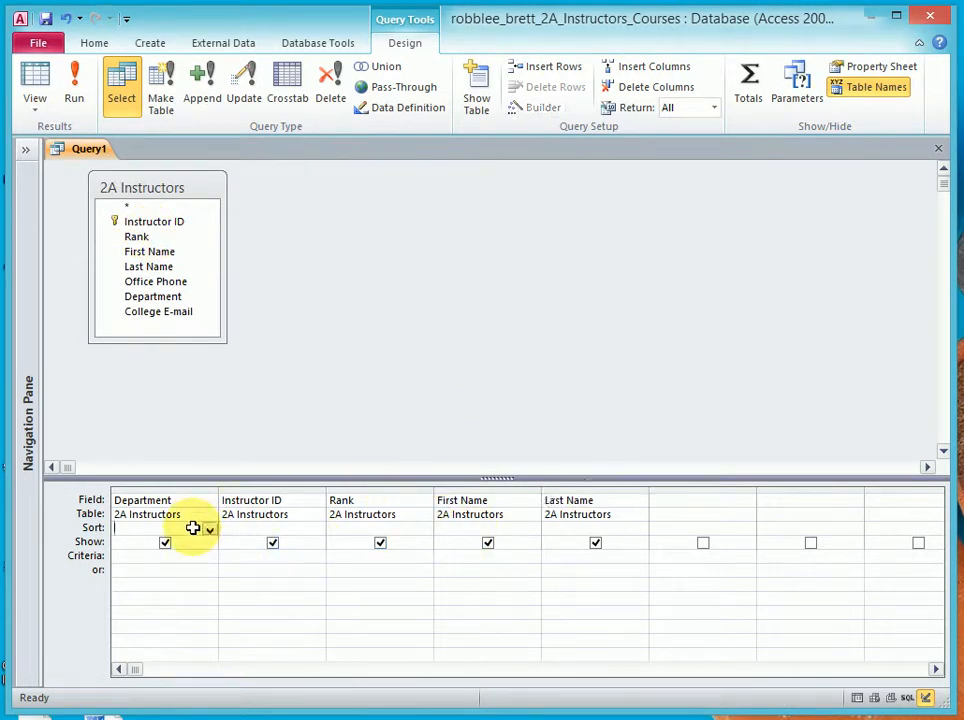
click(208, 528)
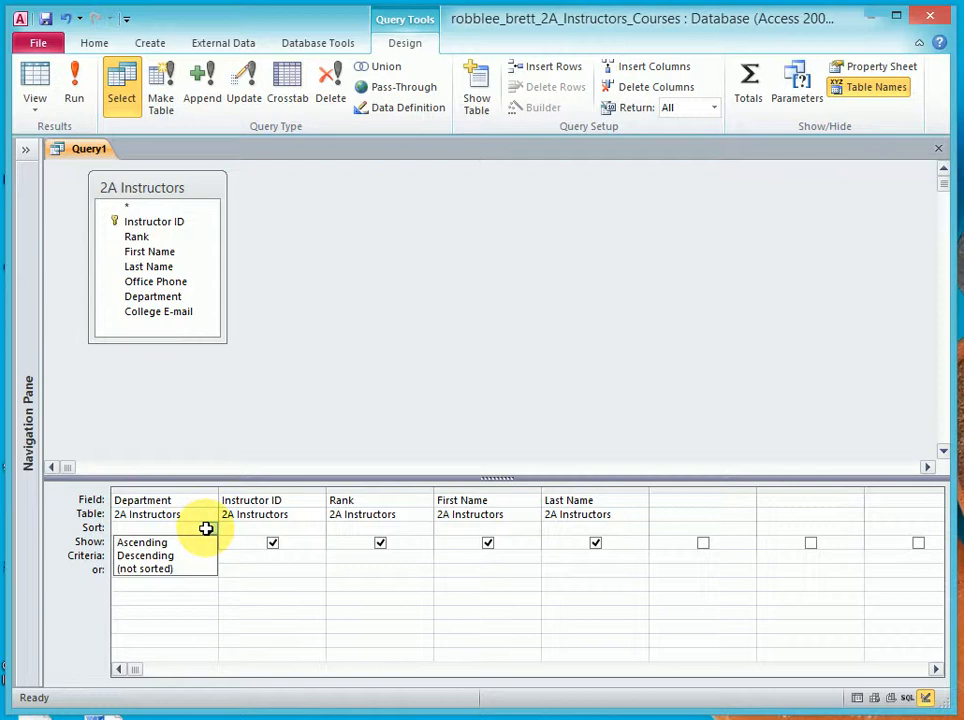
click(210, 528)
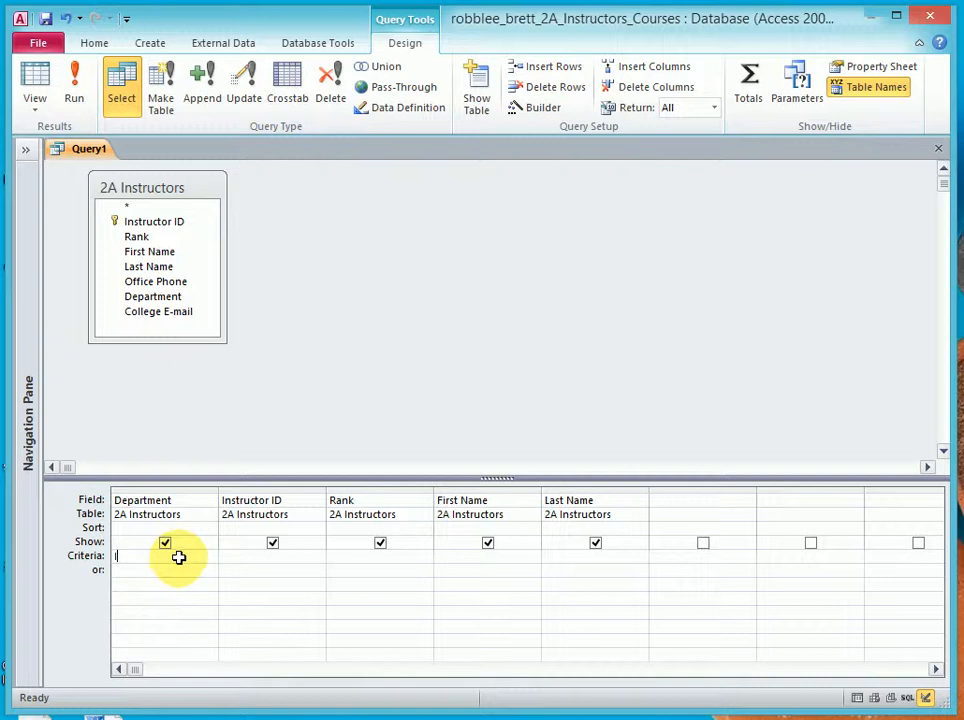
text(IST")
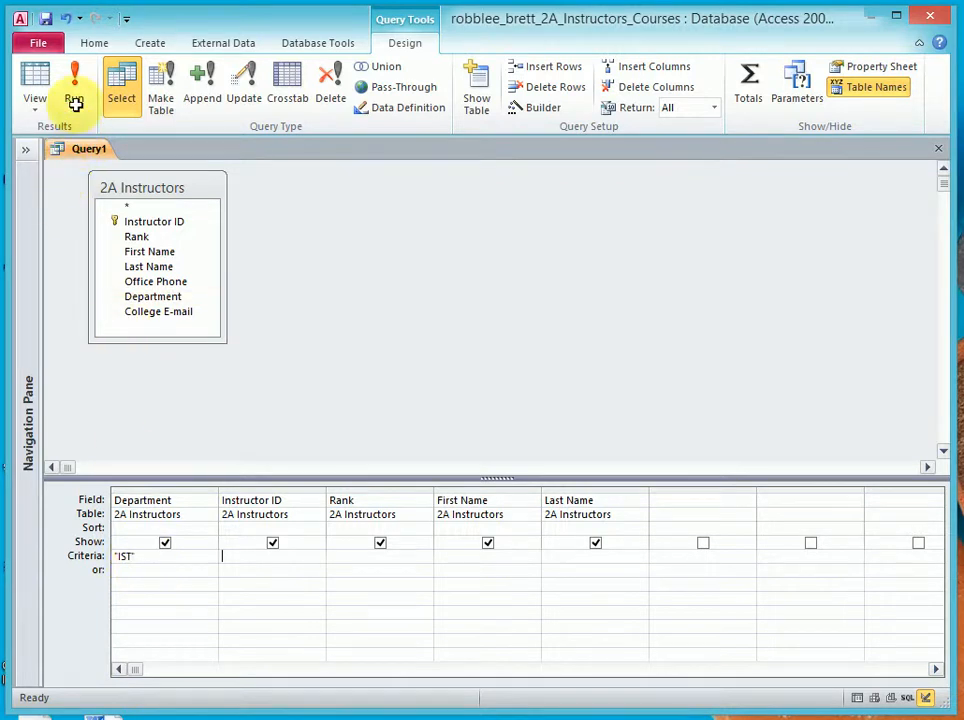
click(76, 78)
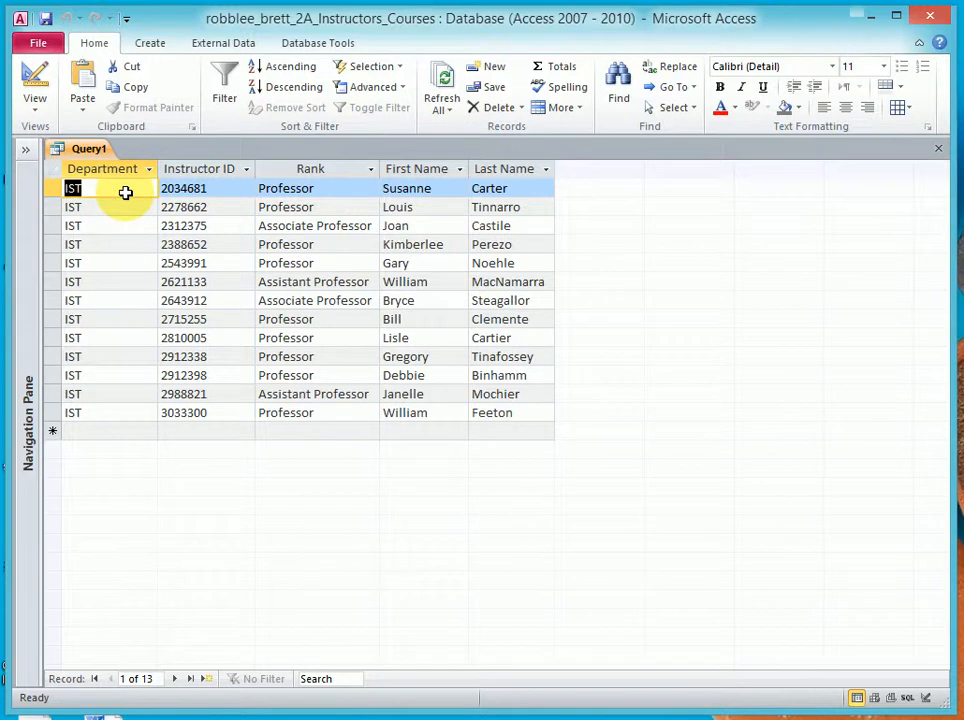
mouse_move(136, 388)
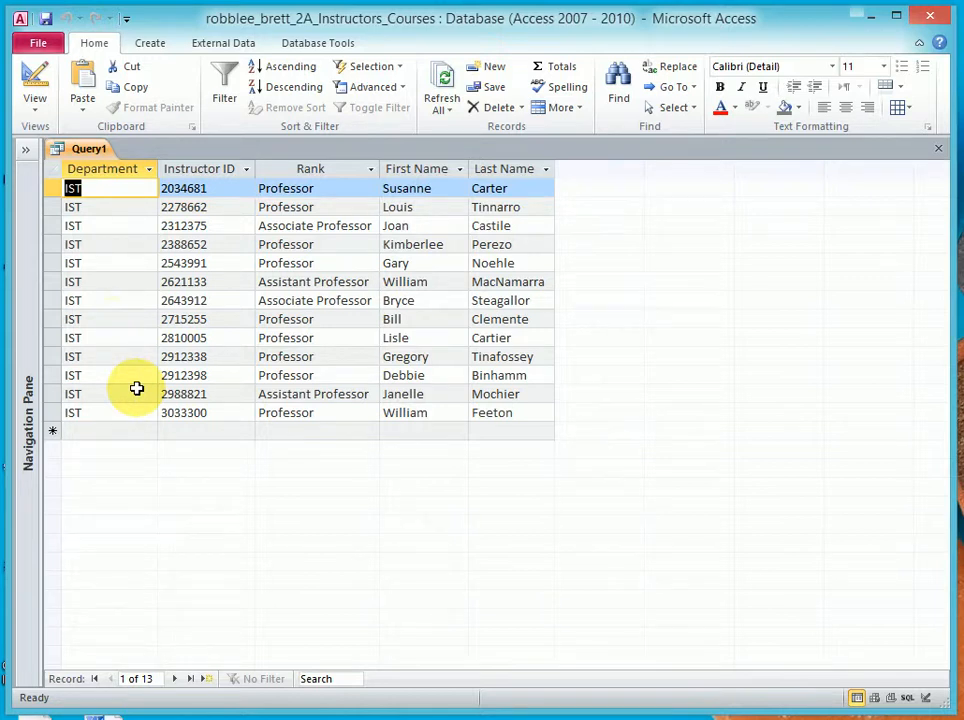
mouse_move(116, 248)
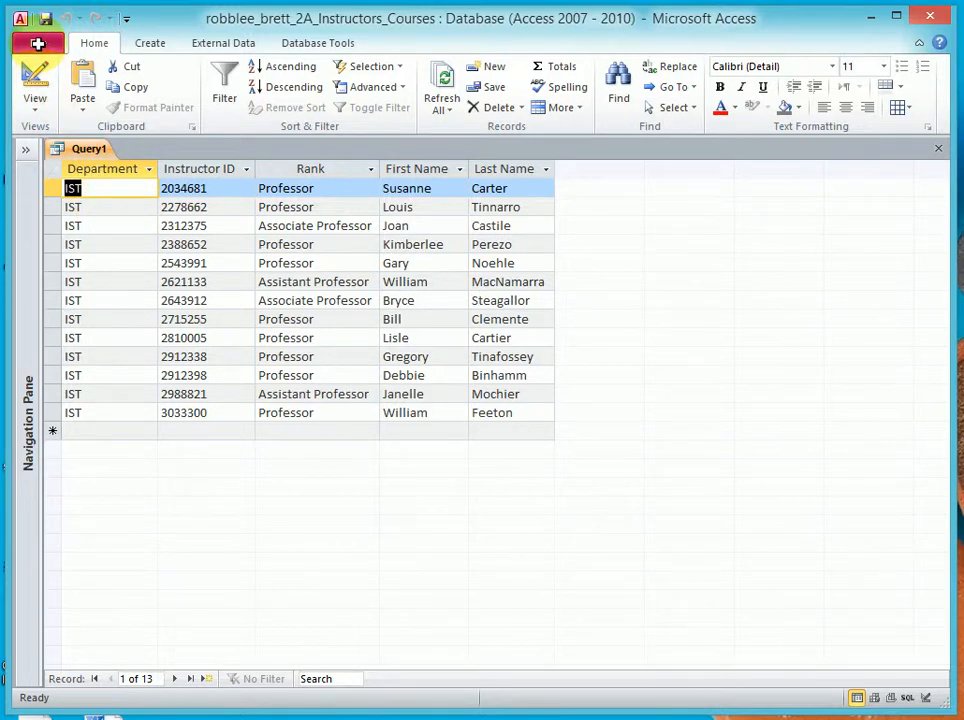
- Save the query as robblee_brett_2a_IST_query and return to its results
click(30, 42)
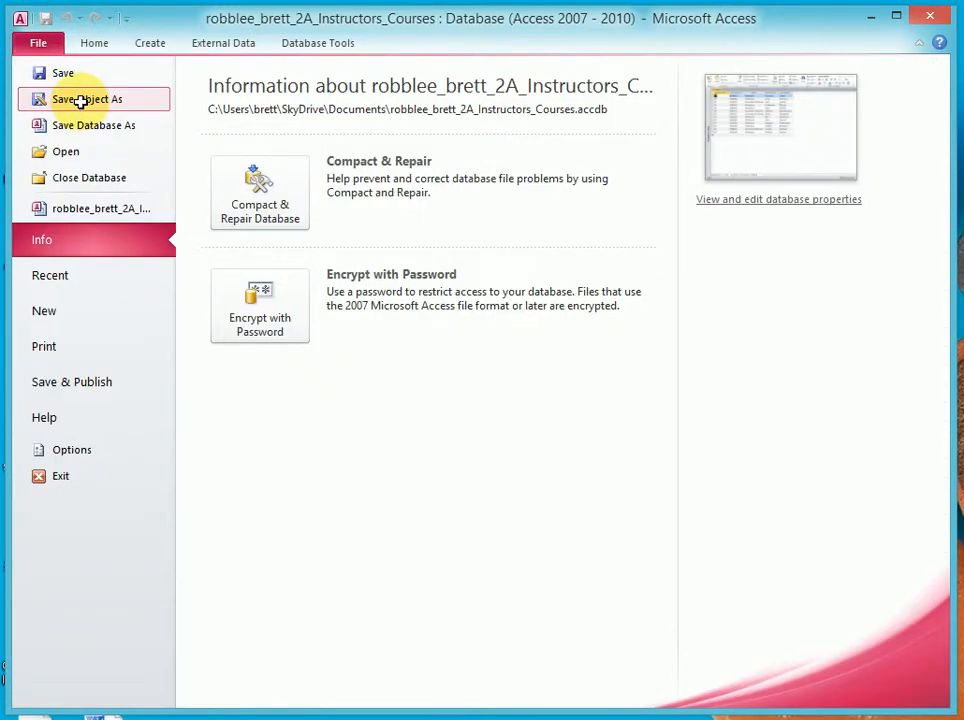
click(70, 100)
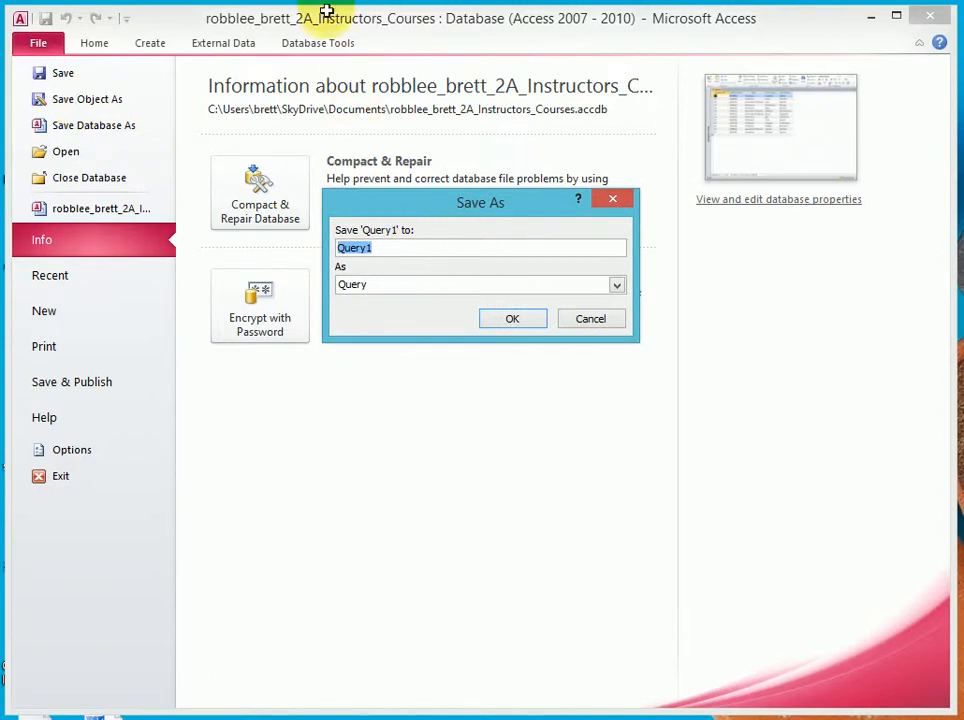
text(robblee_brett_2a_I)
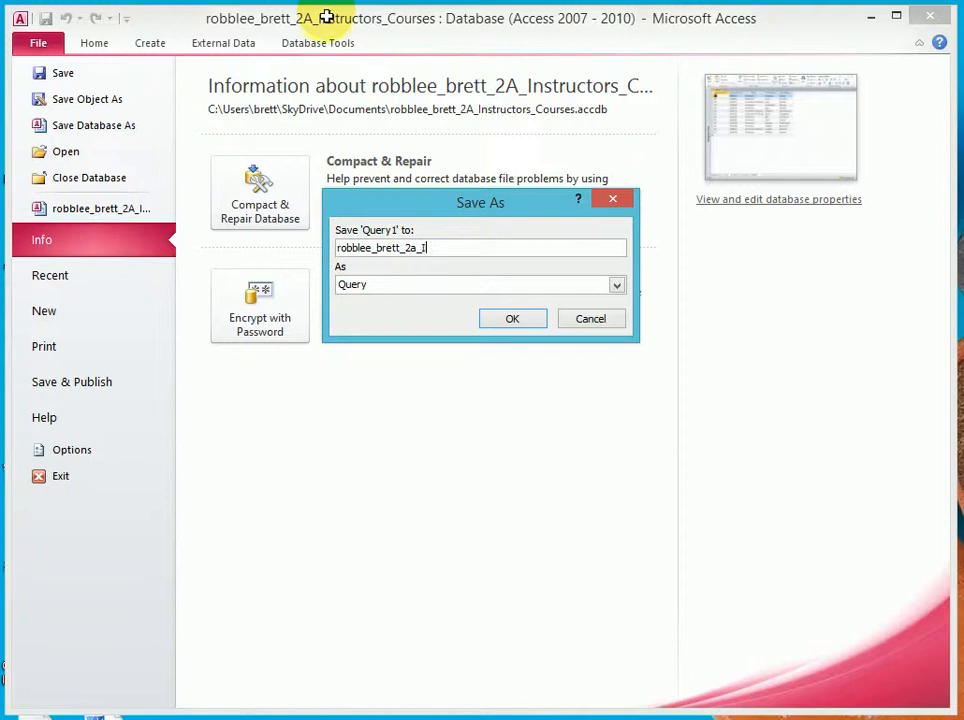
text(ST_query)
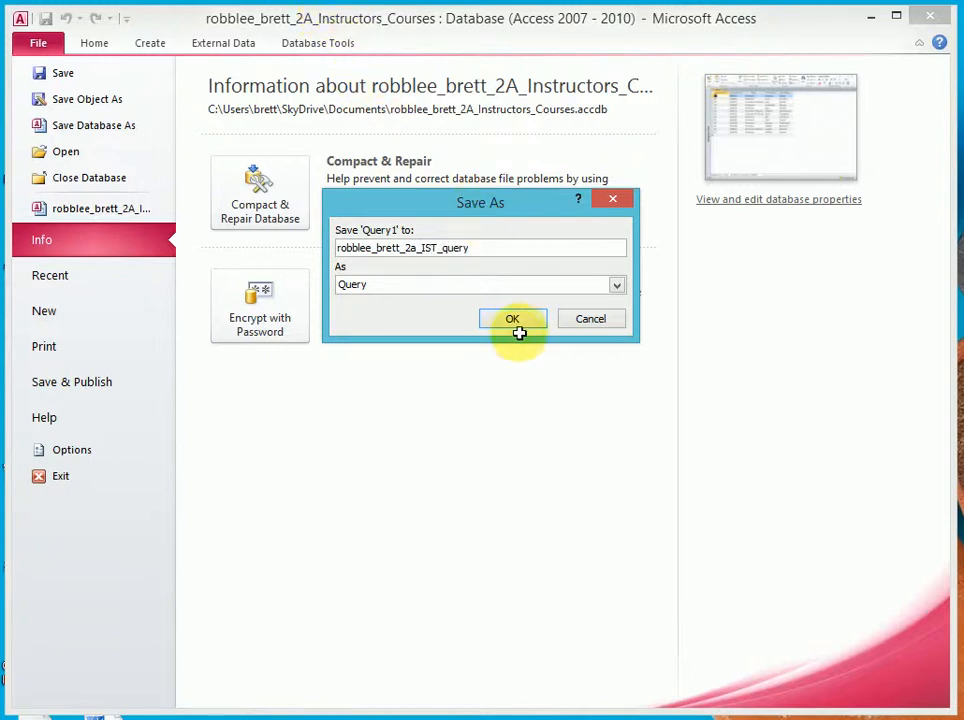
click(512, 318)
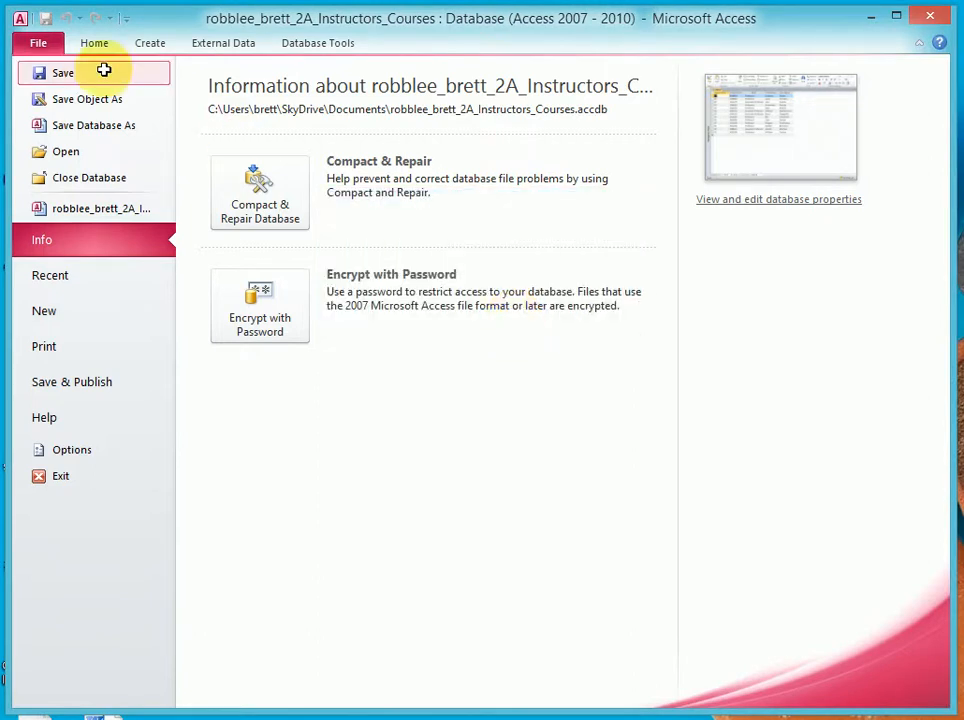
click(104, 42)
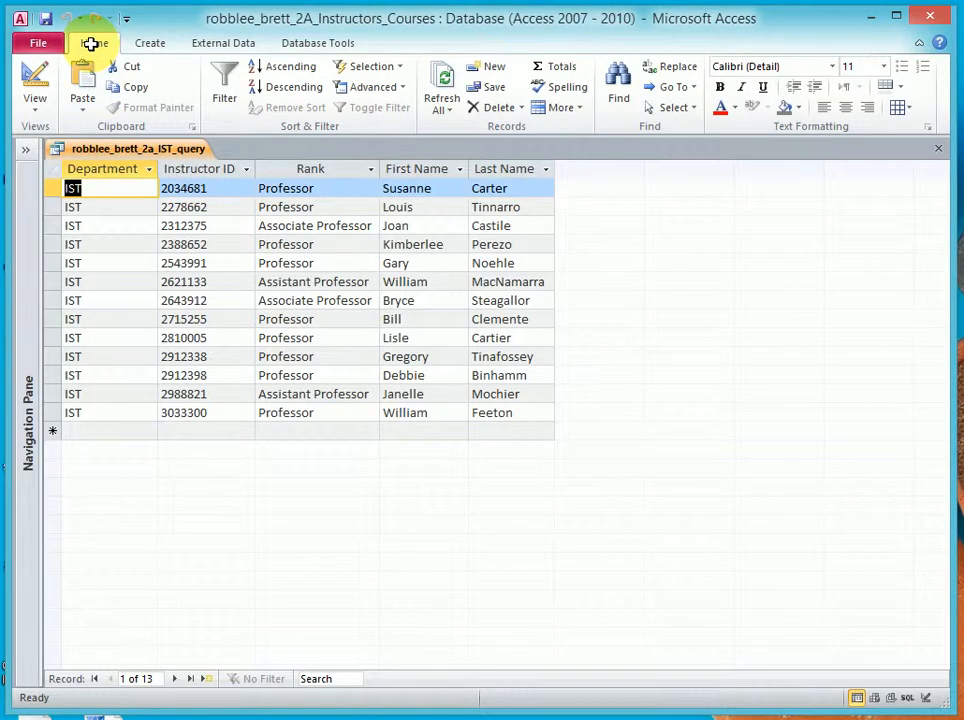
- Preview the IST query, choose the printer, and send it to print as one page
click(36, 42)
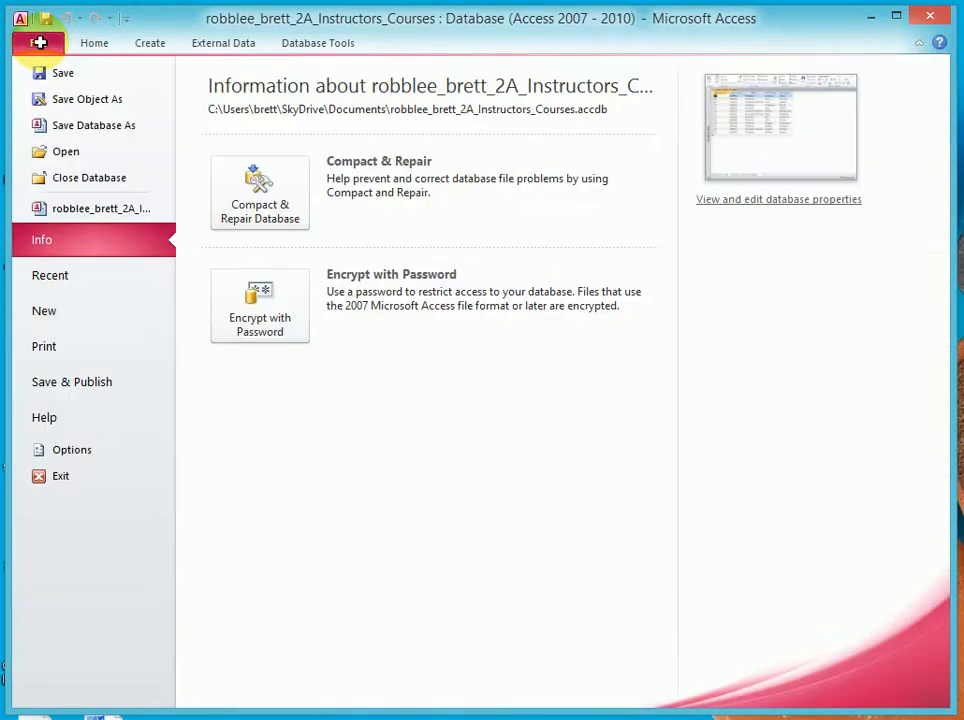
click(44, 346)
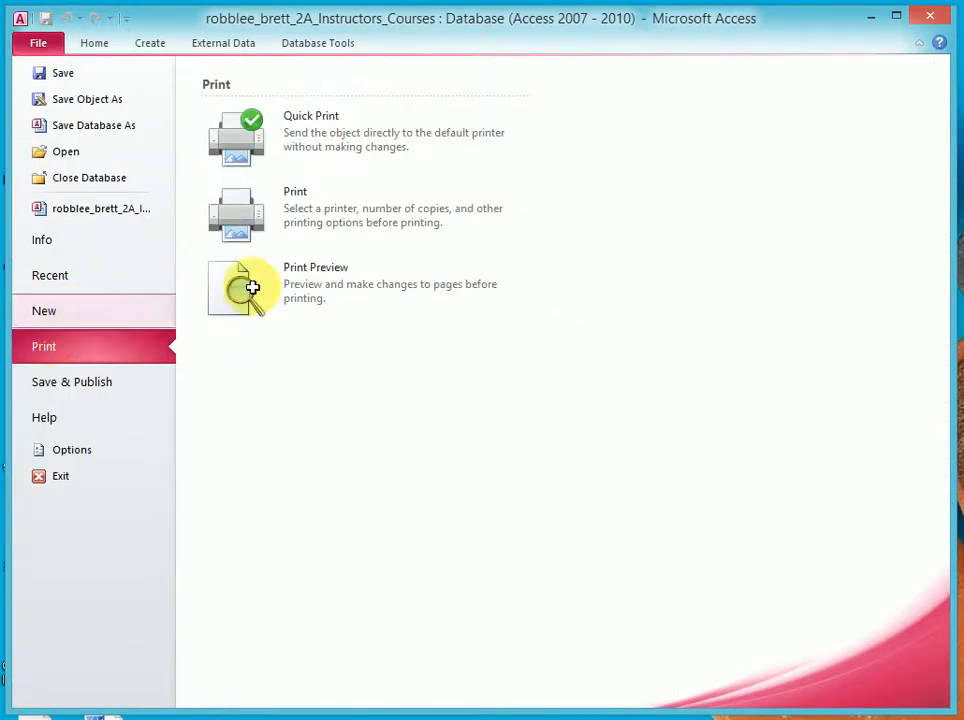
click(236, 288)
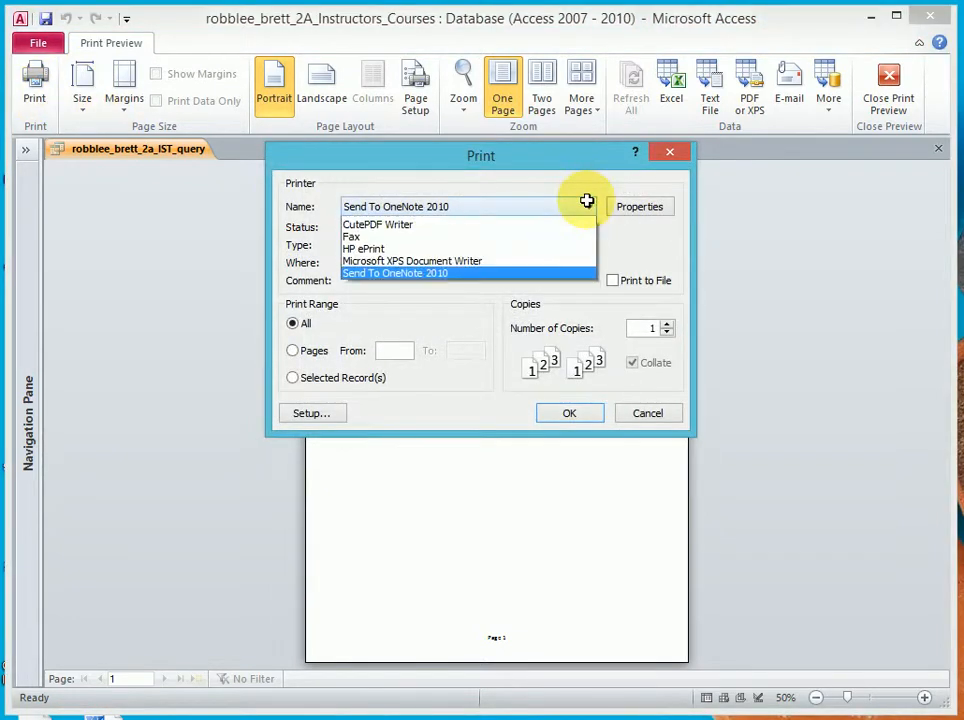
click(378, 224)
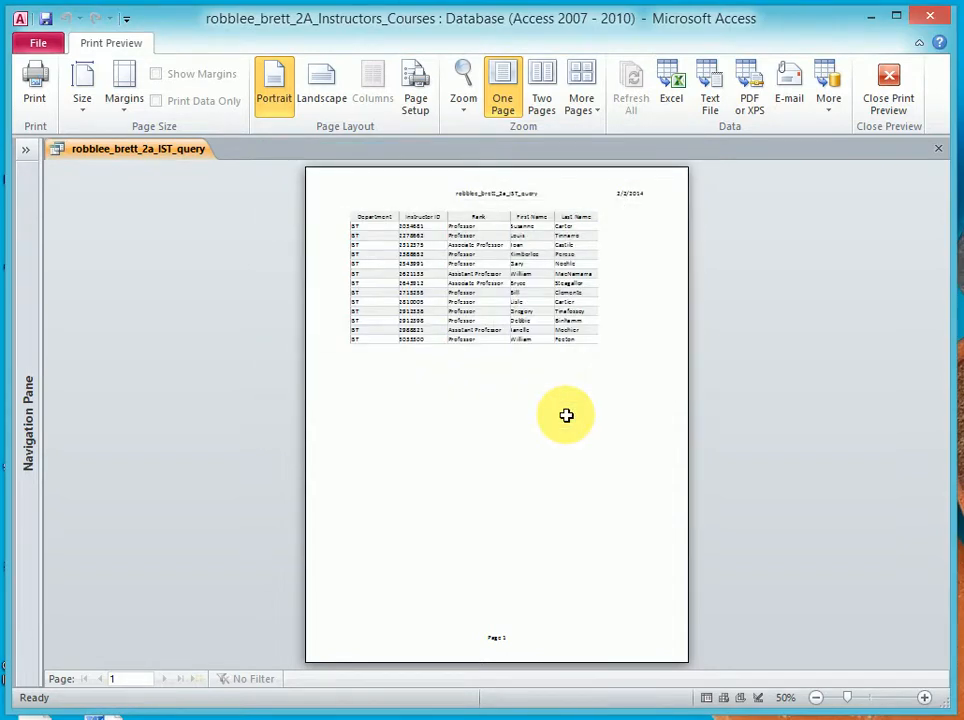
click(744, 84)
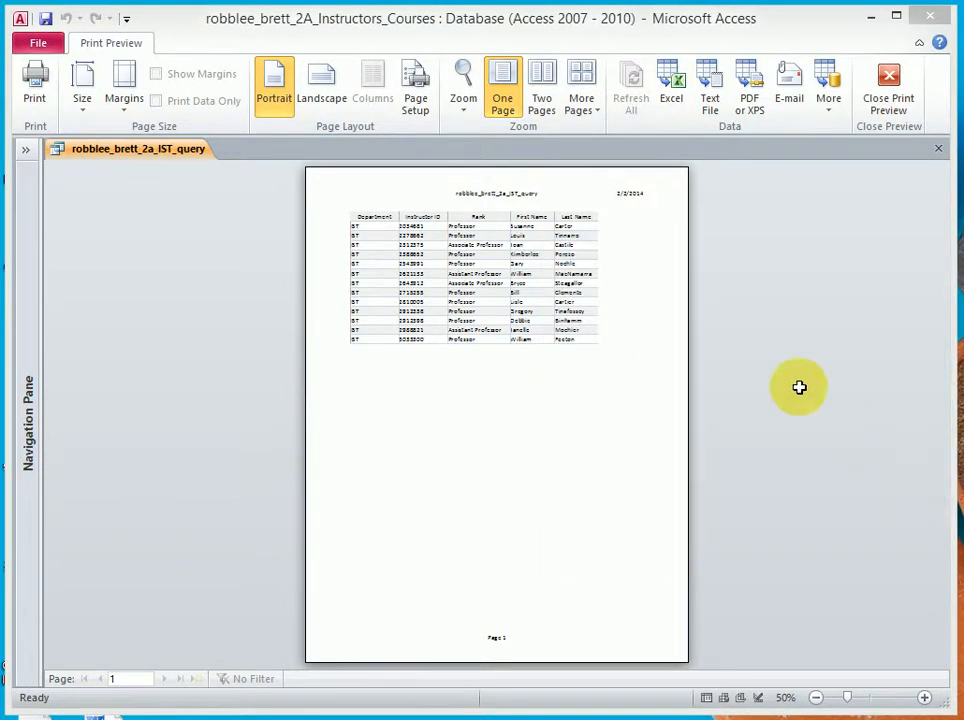
click(888, 82)
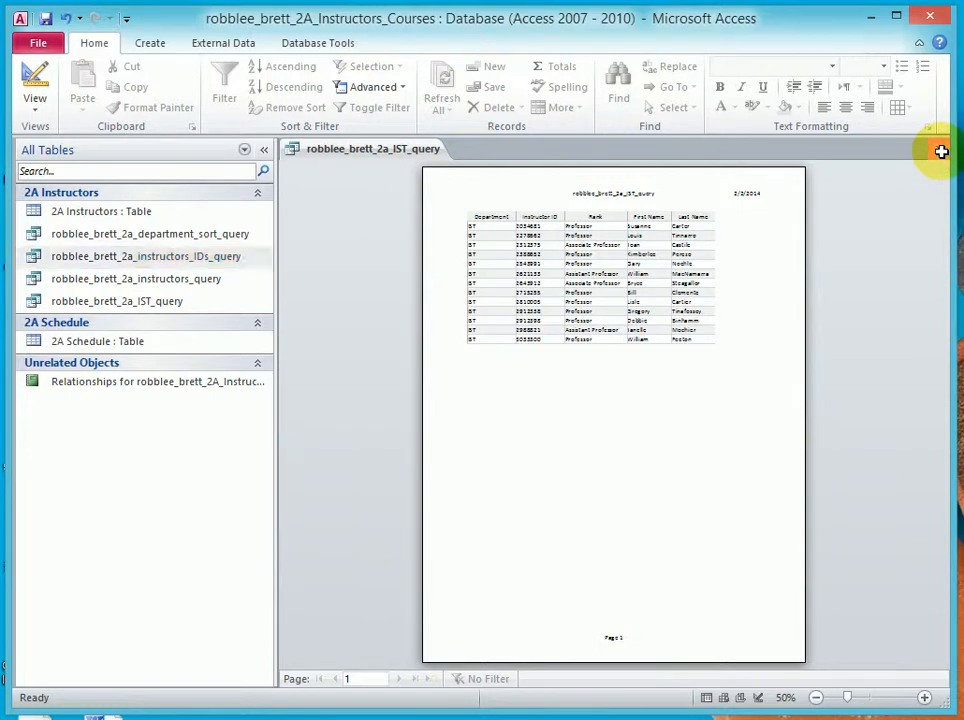
- Close the print preview so the saved IST query shows in the object list
click(152, 44)
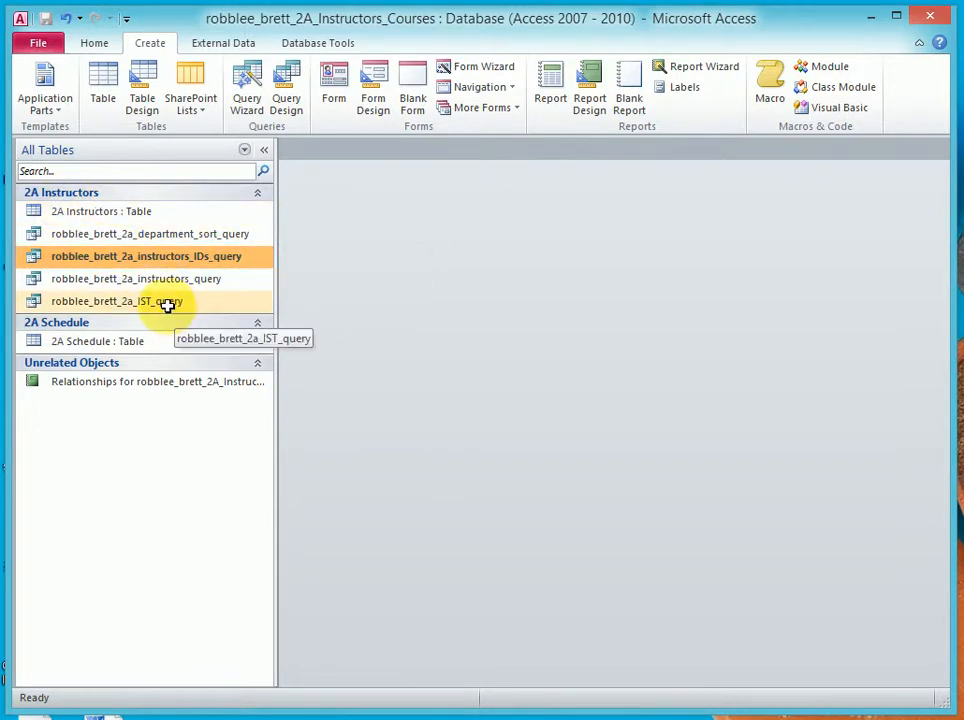
mouse_move(152, 296)
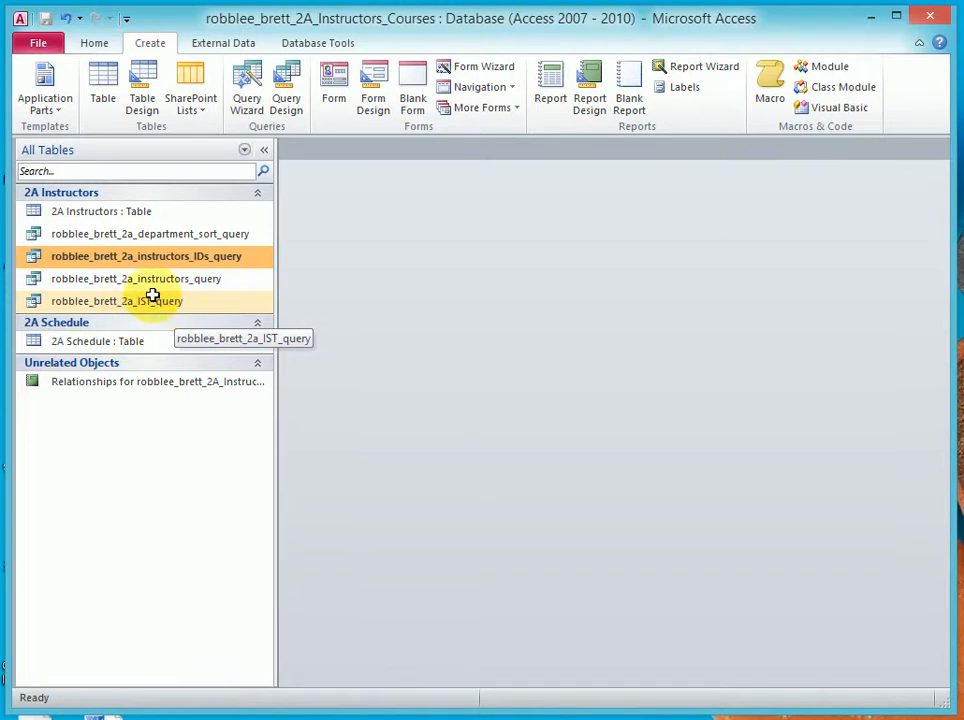